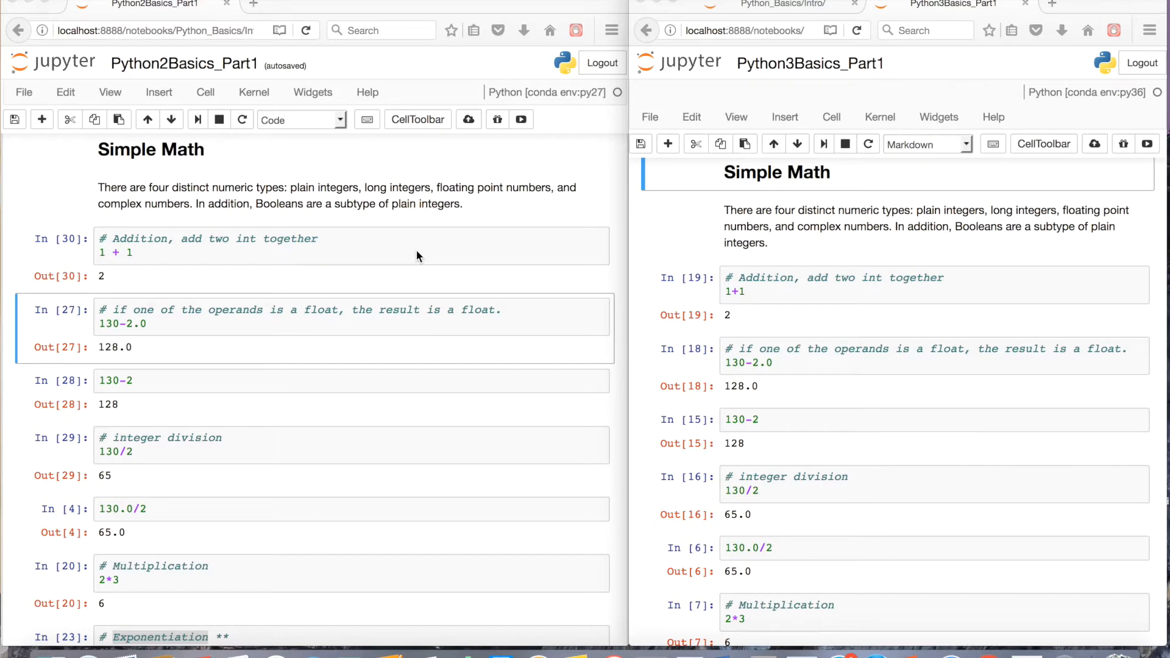
mouse_move(351, 253)
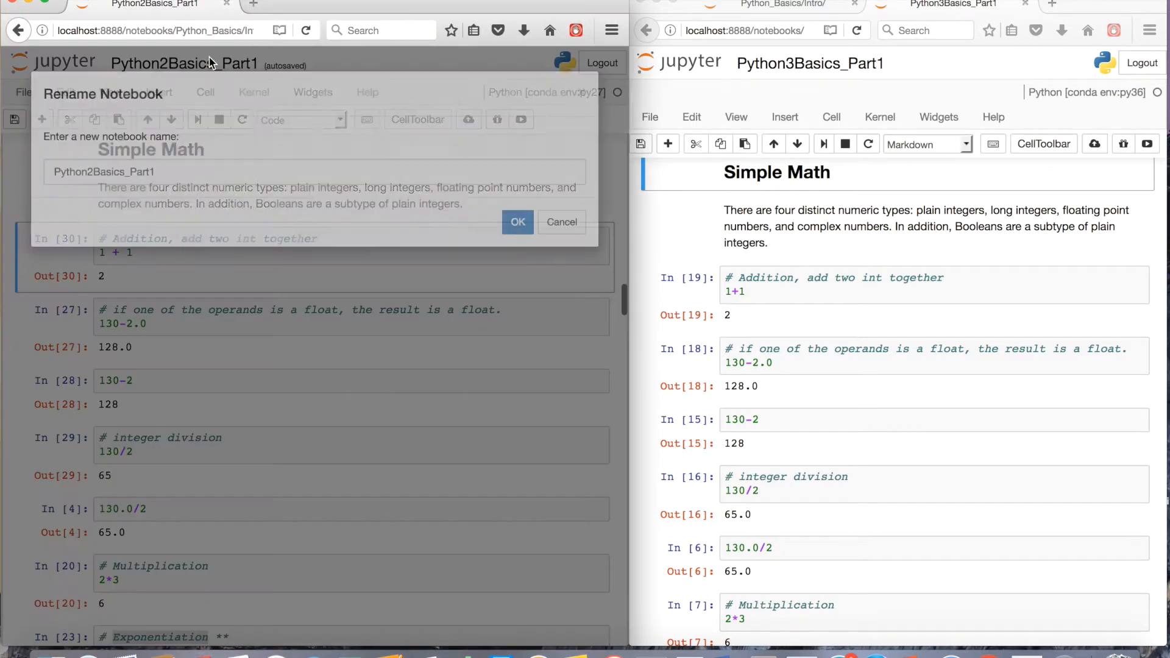
- Dismiss the rename dialogs for both notebooks, keeping their names unchanged
click(561, 223)
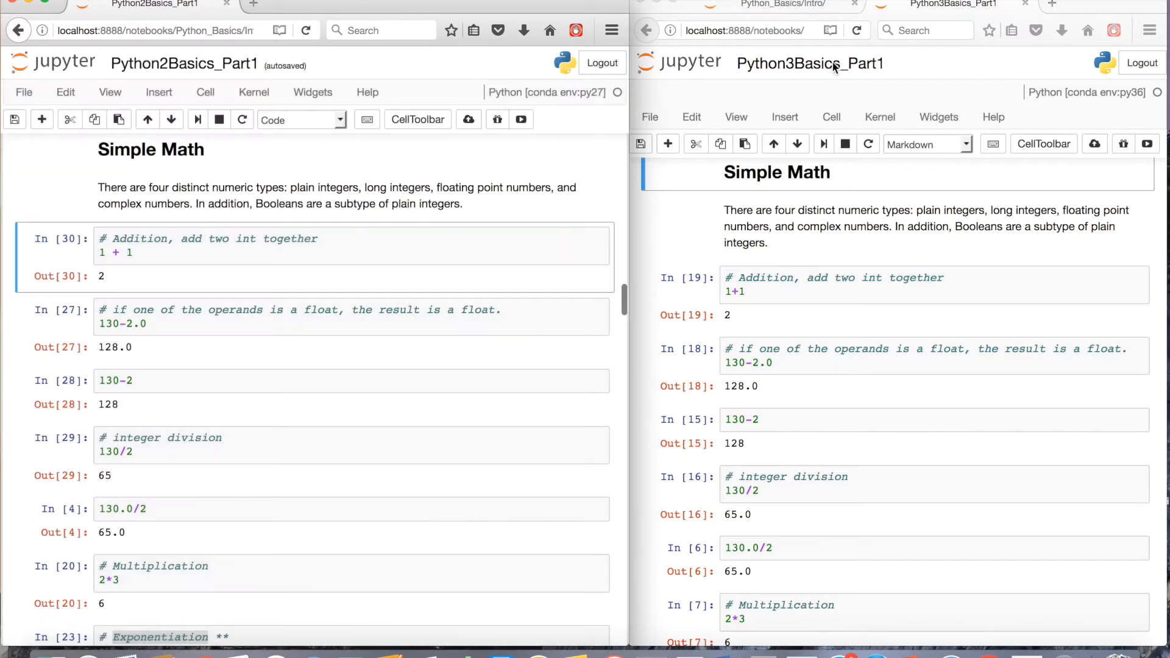
click(809, 63)
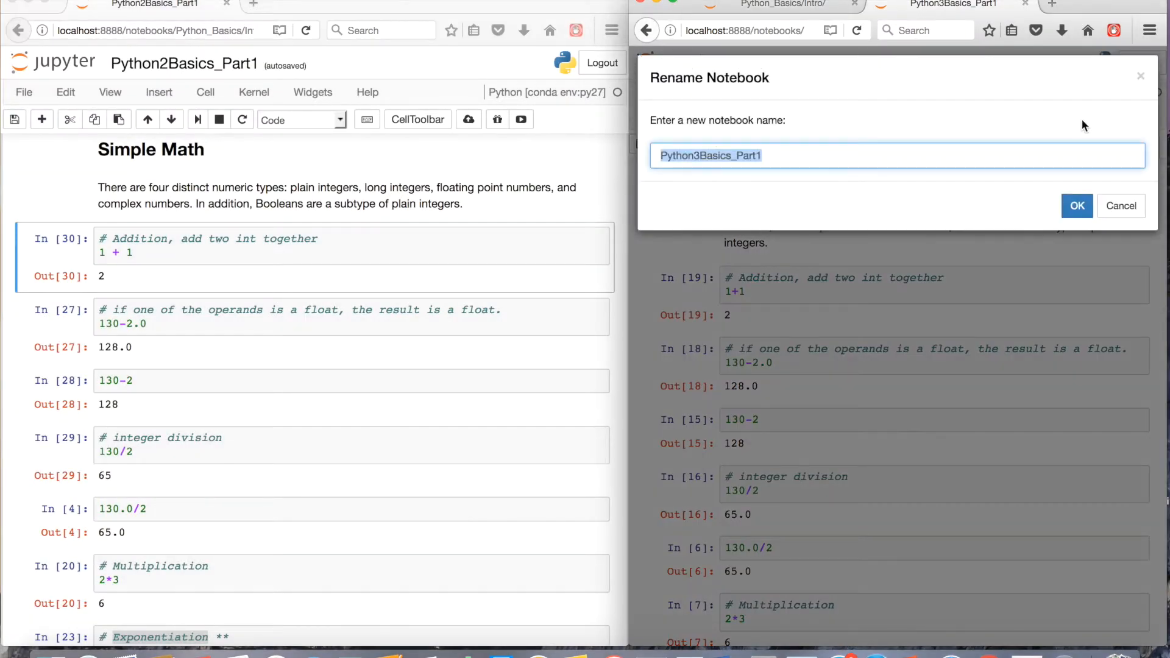
click(1076, 206)
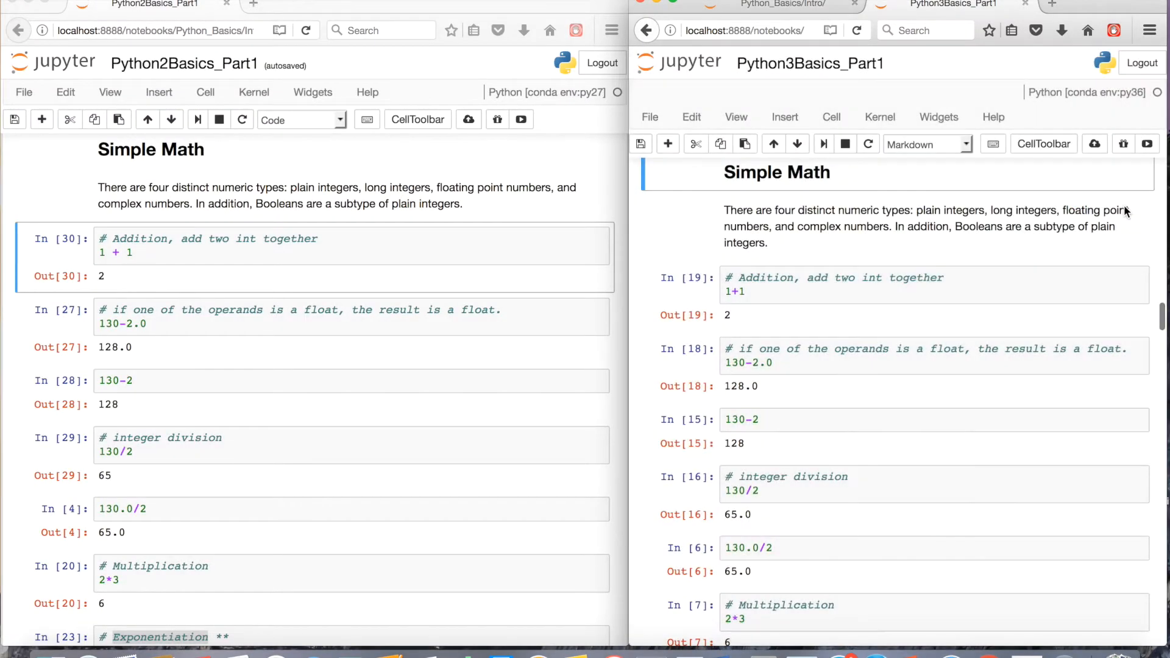
mouse_move(701, 254)
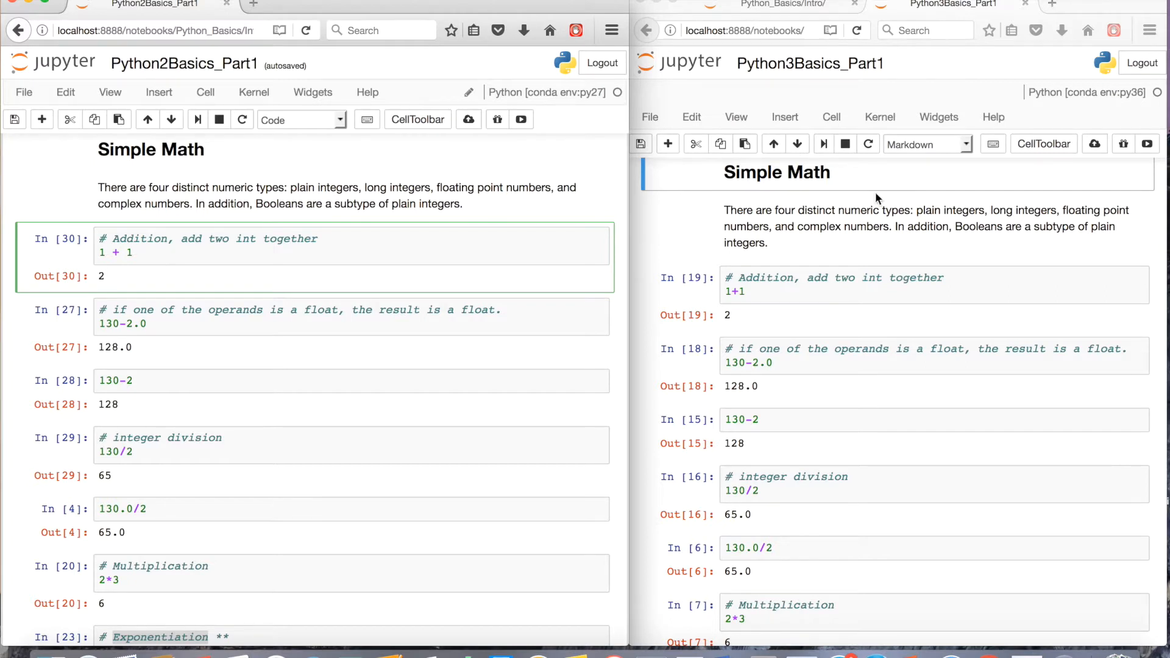
- Re-run the '1 + 1', '130-2.0' and '130-2' cells in the Python 3 notebook
click(132, 252)
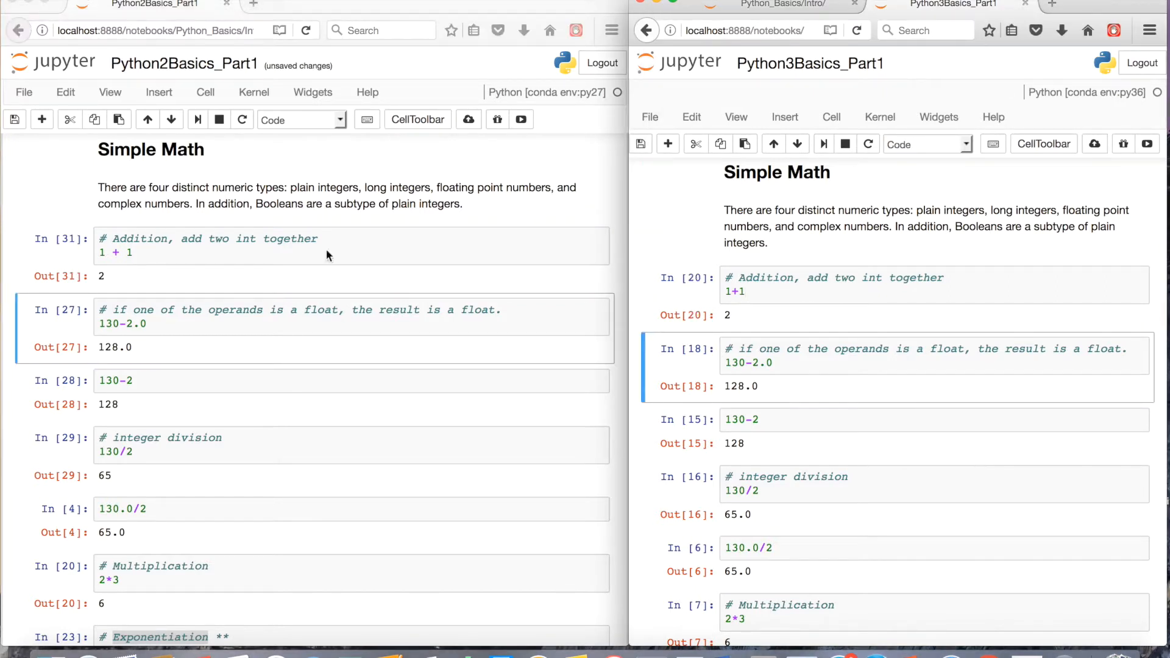
scroll(down, 3)
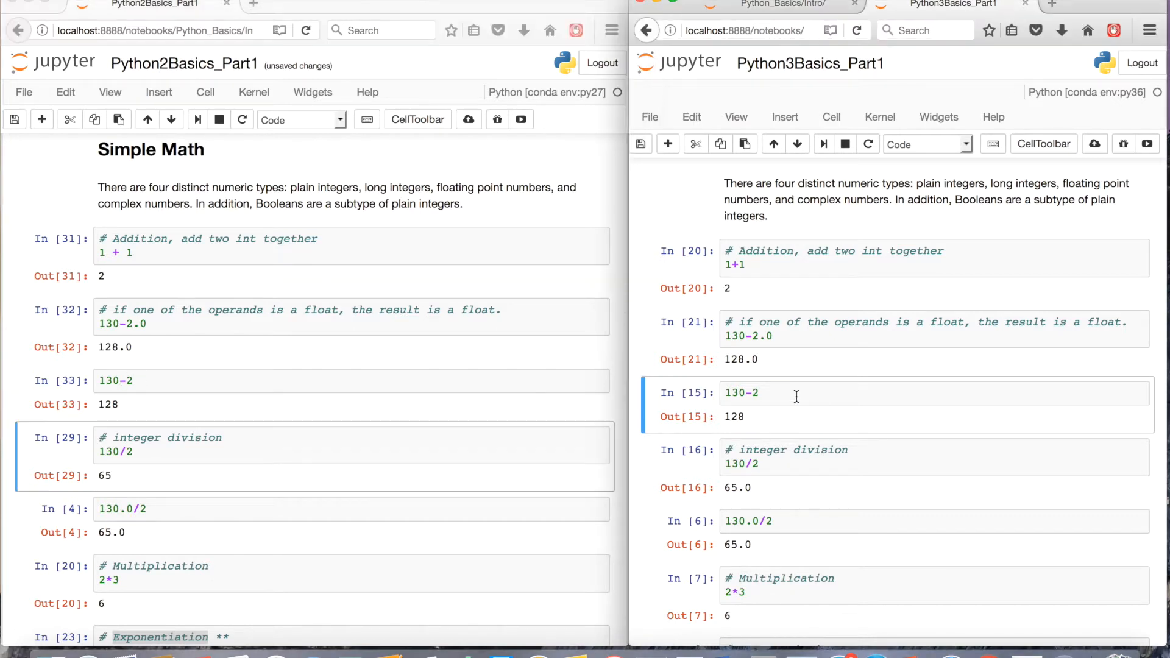
click(796, 392)
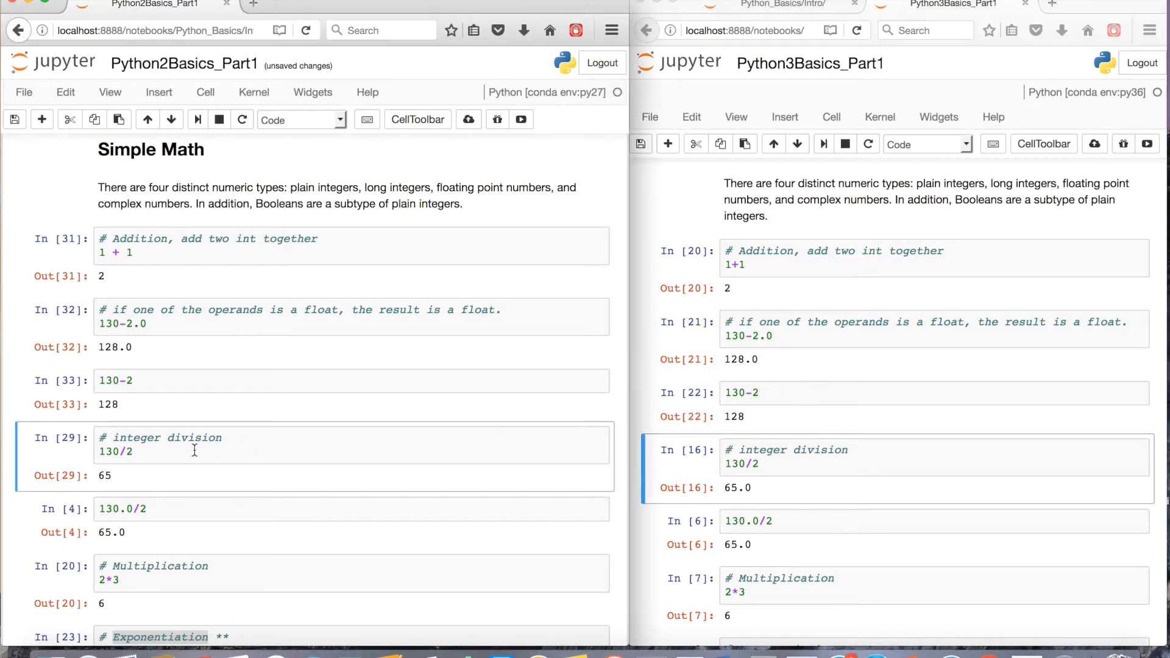
- Re-run the 130/2 cell in both notebooks, giving 65 in Python 2 and 65.0 in Python 3
click(187, 451)
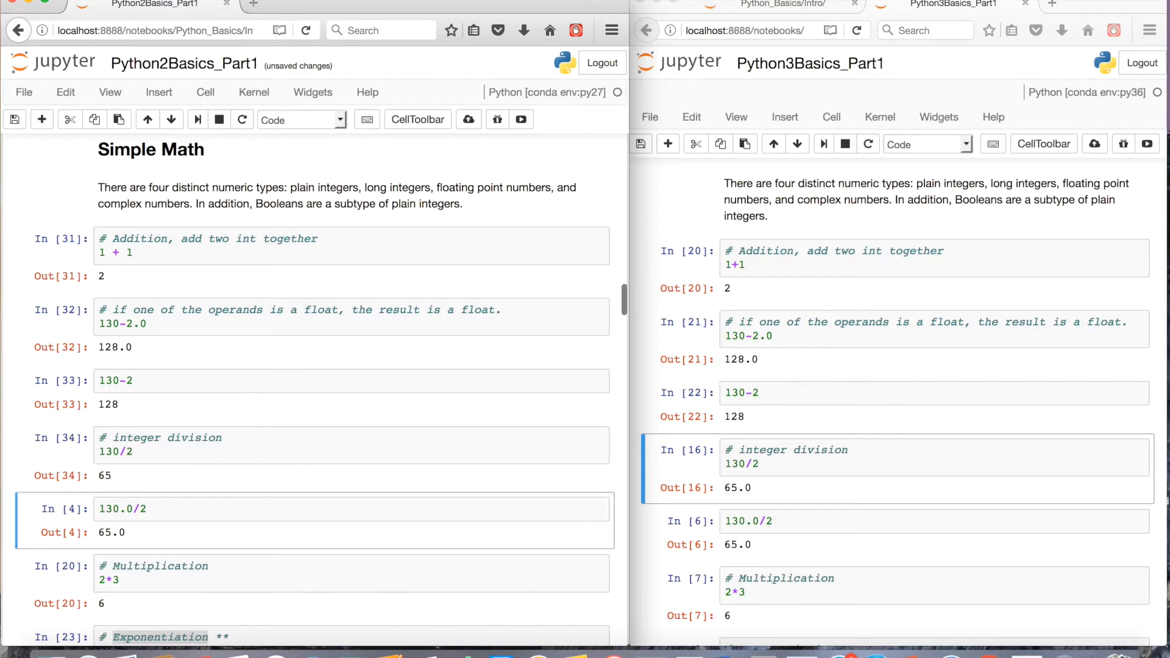
click(788, 463)
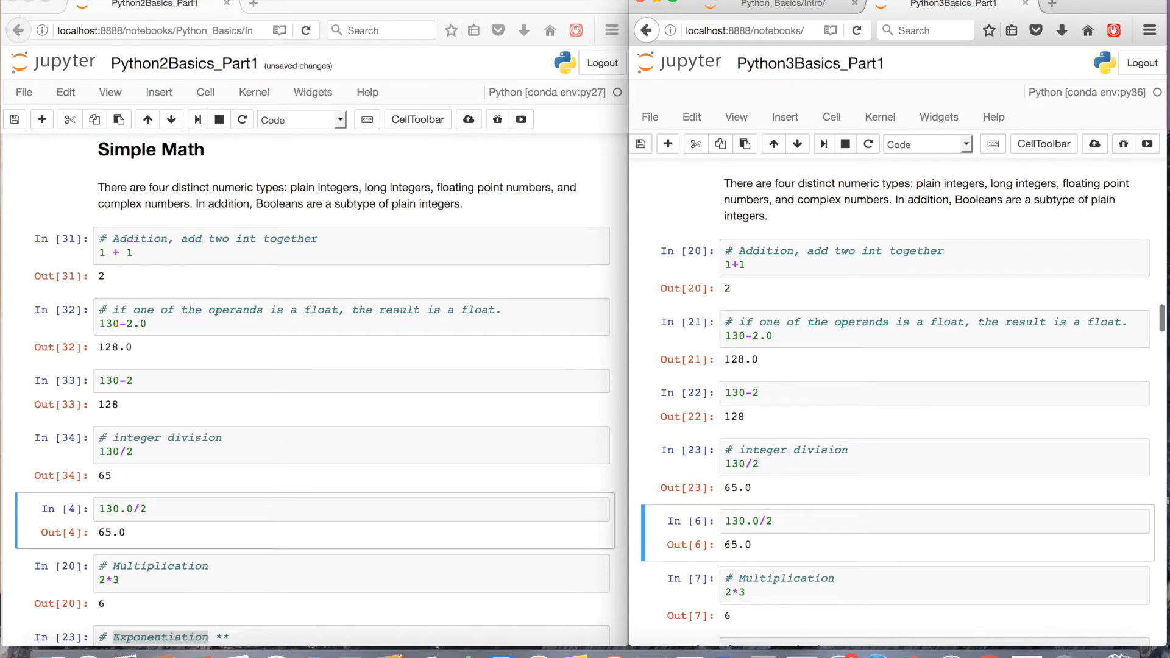
mouse_move(217, 518)
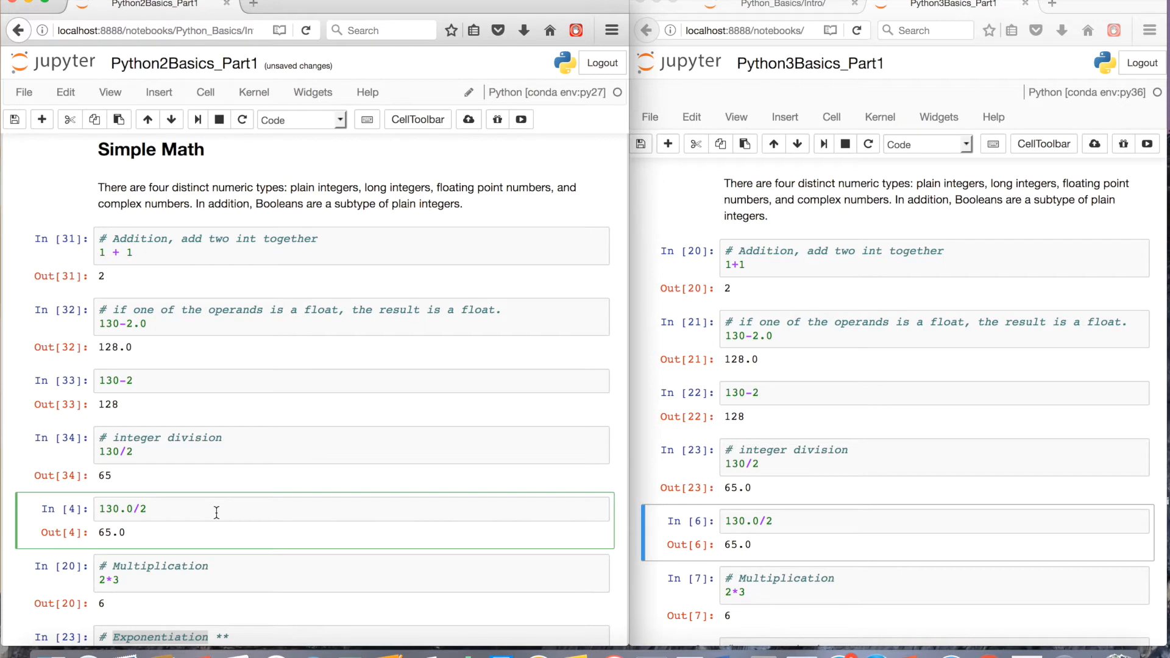
- Re-run the 2*3 and 2**3 cells in both notebooks, giving 6 and 8
scroll(down, 3)
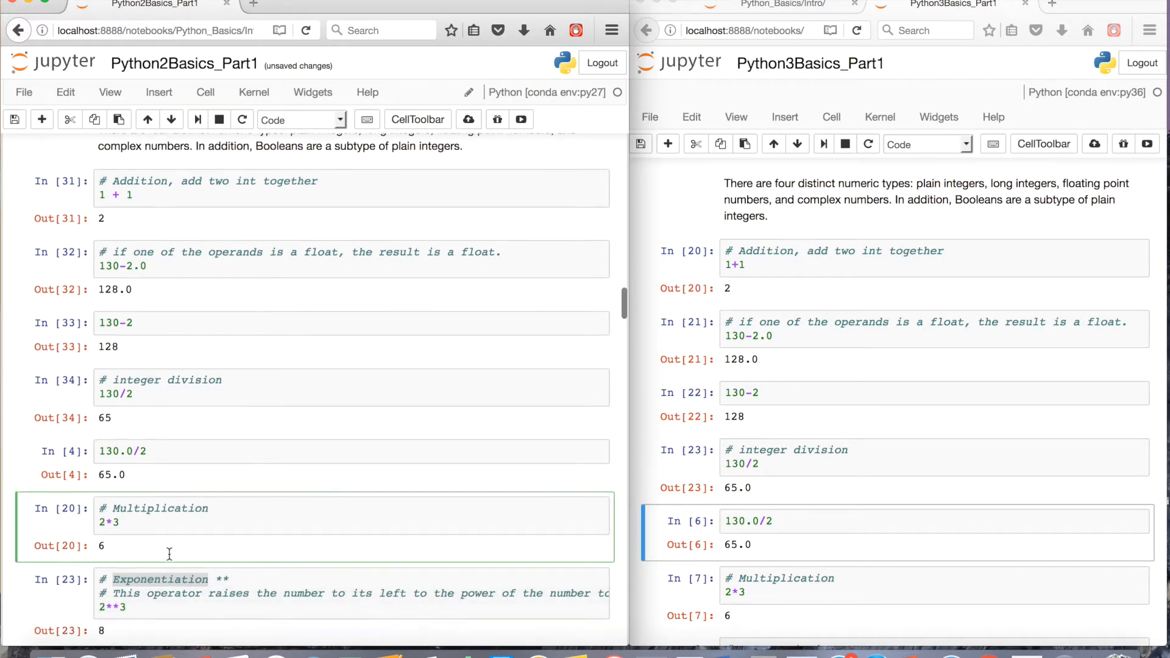
scroll(down, 3)
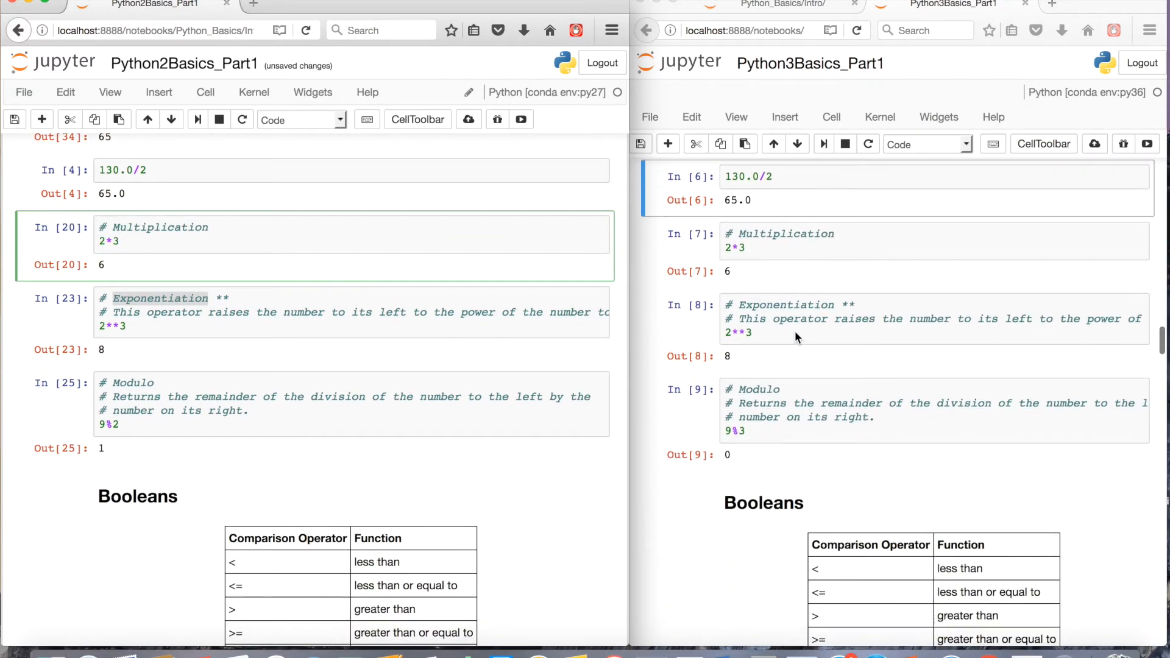
scroll(down, 3)
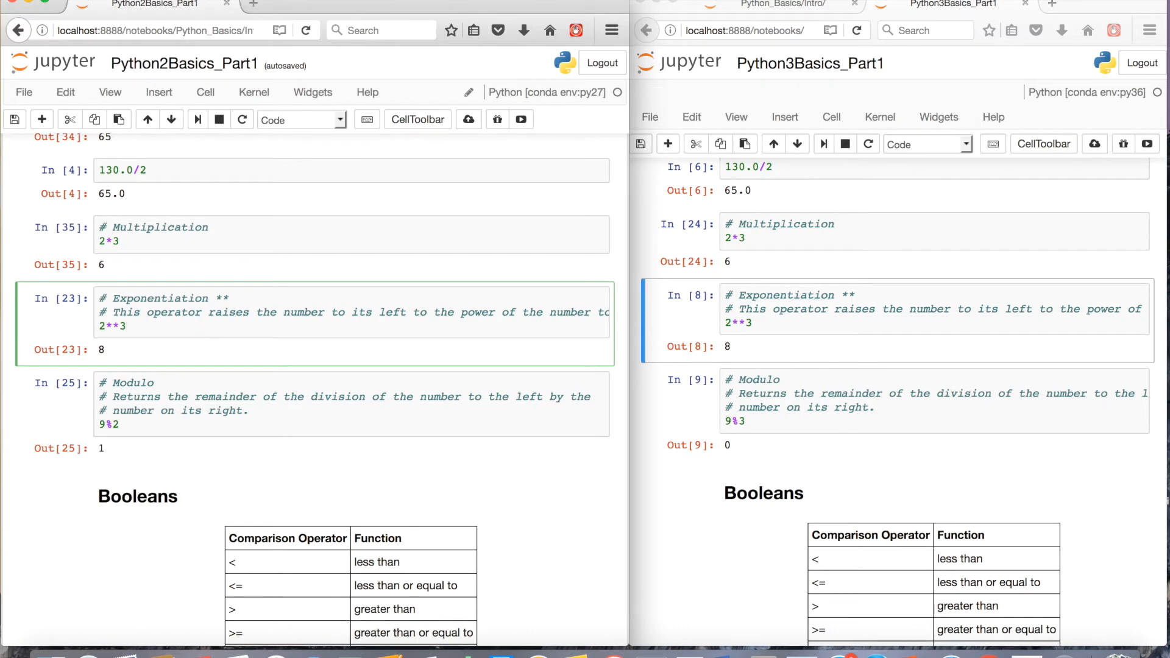
click(851, 322)
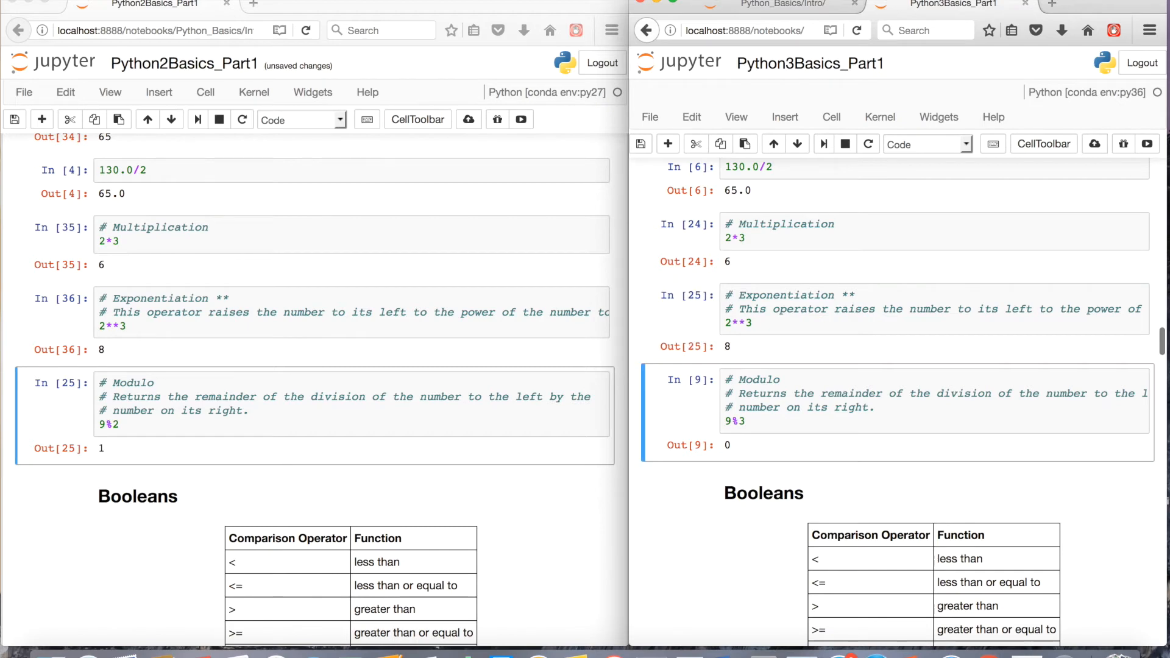
click(120, 424)
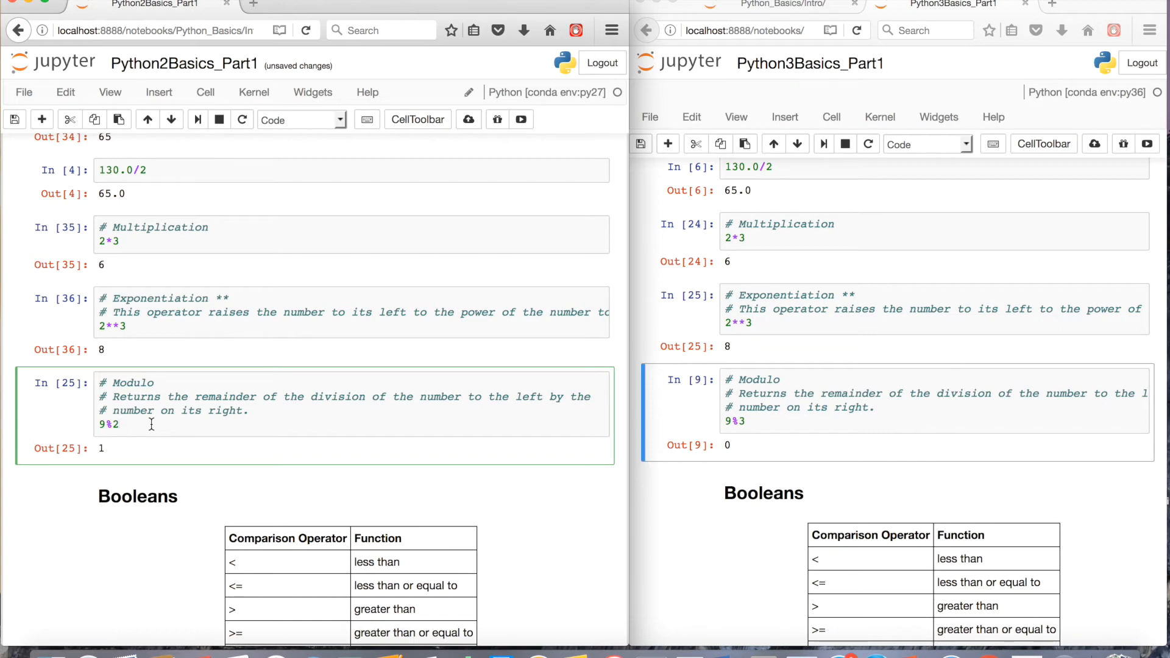
- Change the Python 2 modulo cell from 9%2 to 9%3 so it outputs 0
click(122, 425)
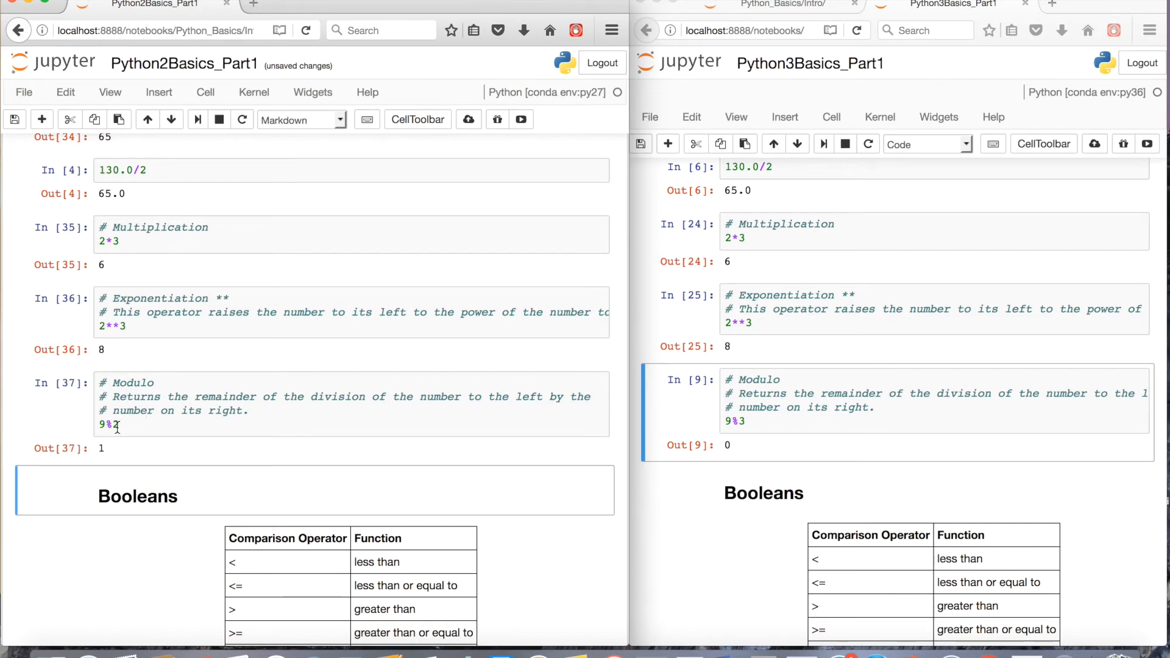
click(115, 425)
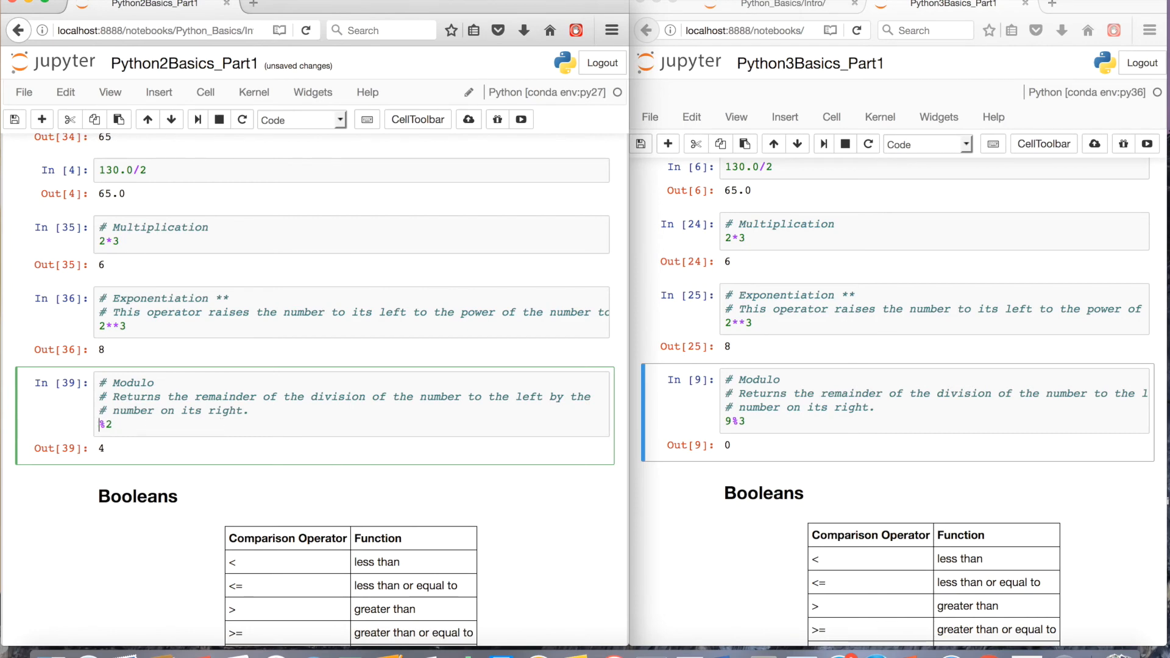
text(9)
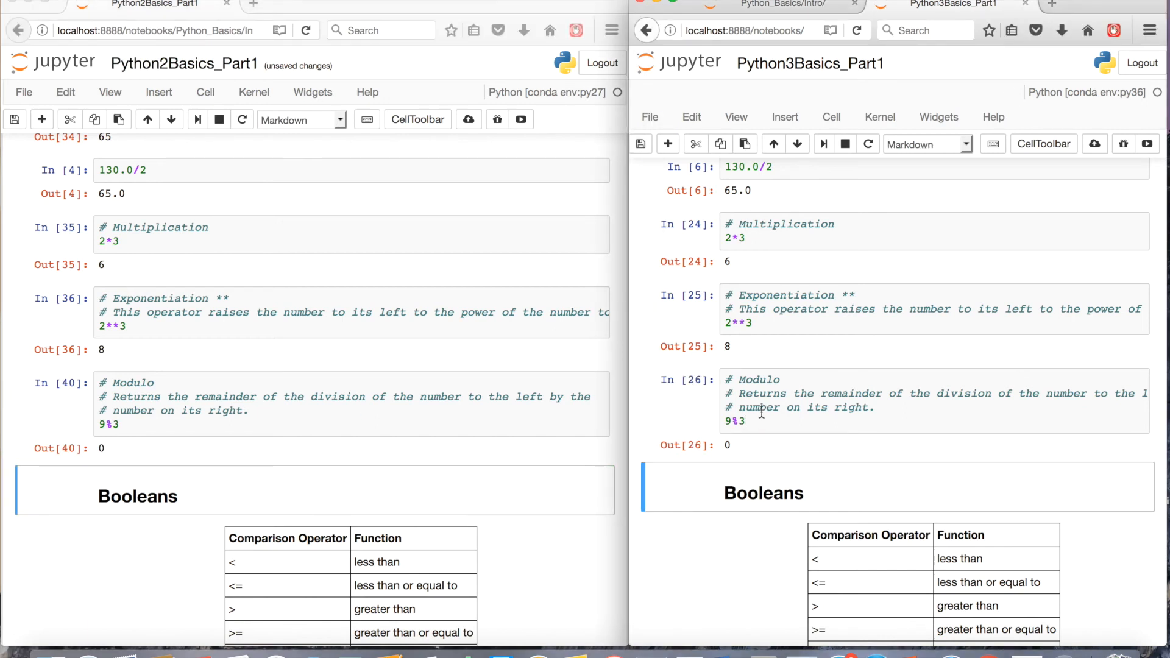
mouse_move(788, 373)
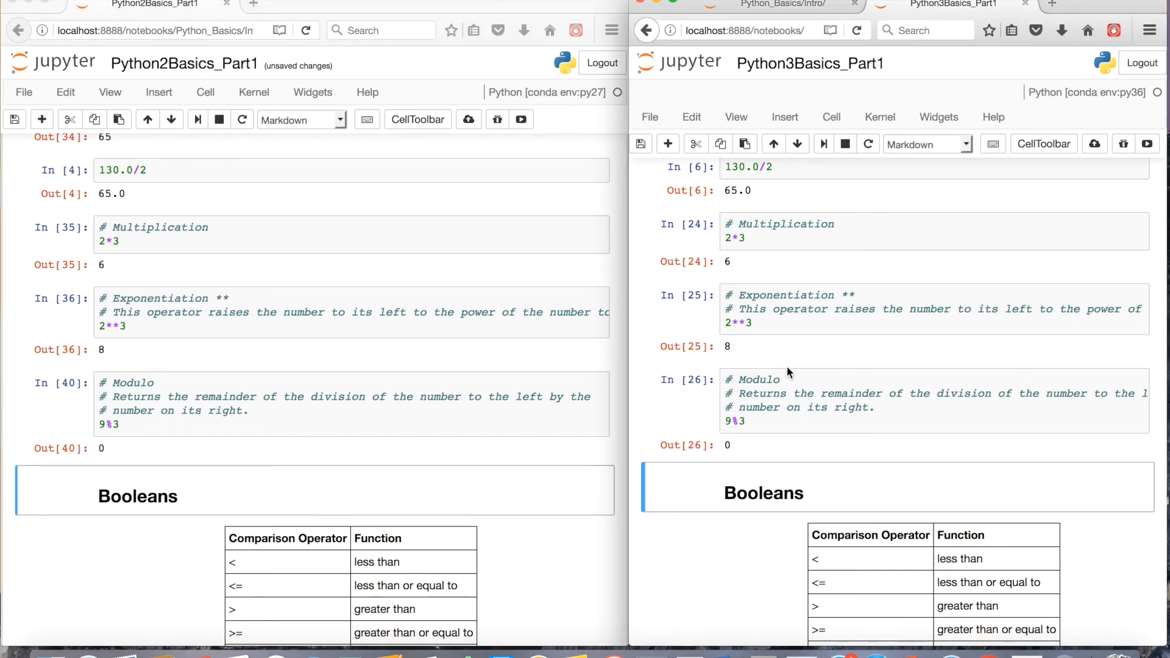
scroll(down, 3)
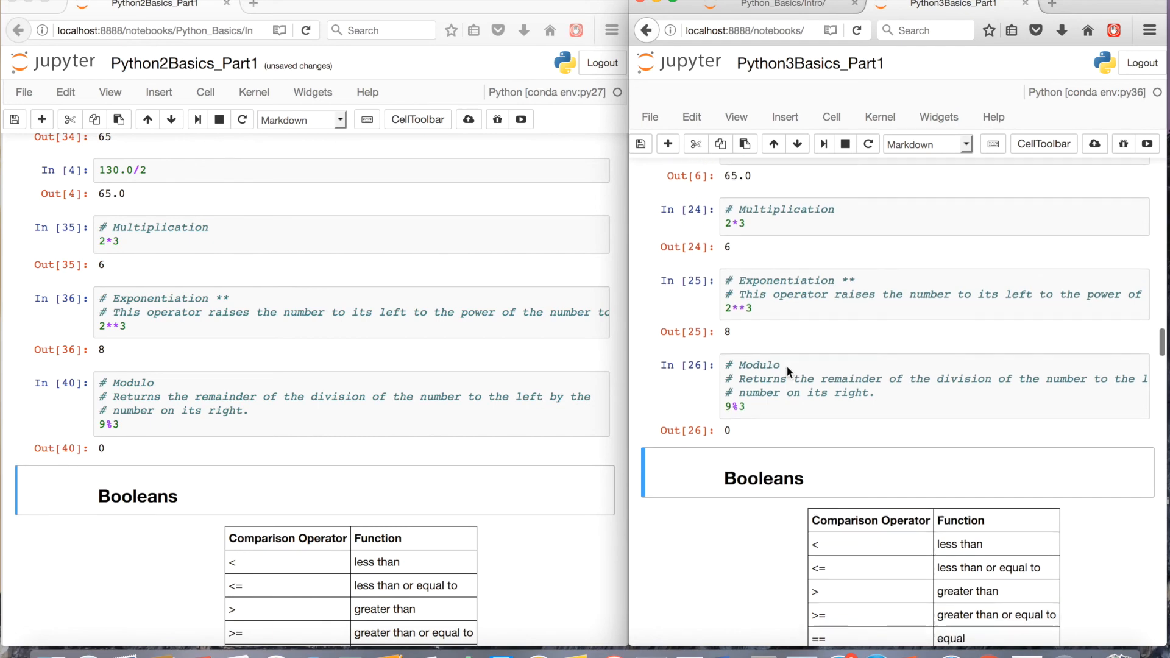
scroll(down, 3)
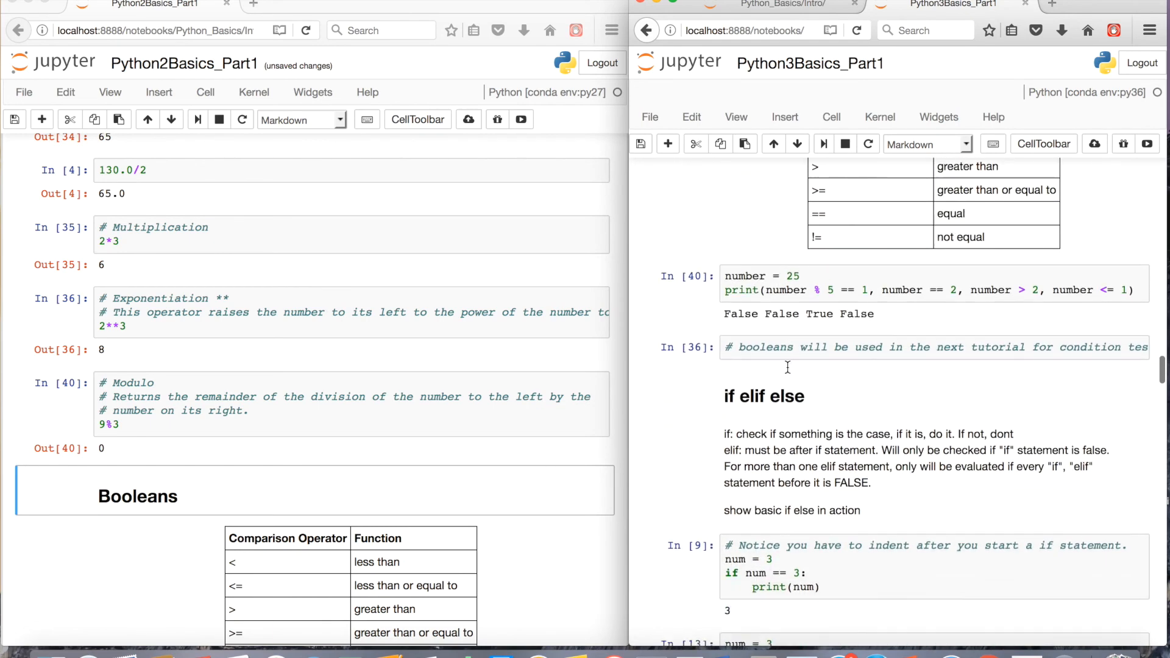
scroll(down, 3)
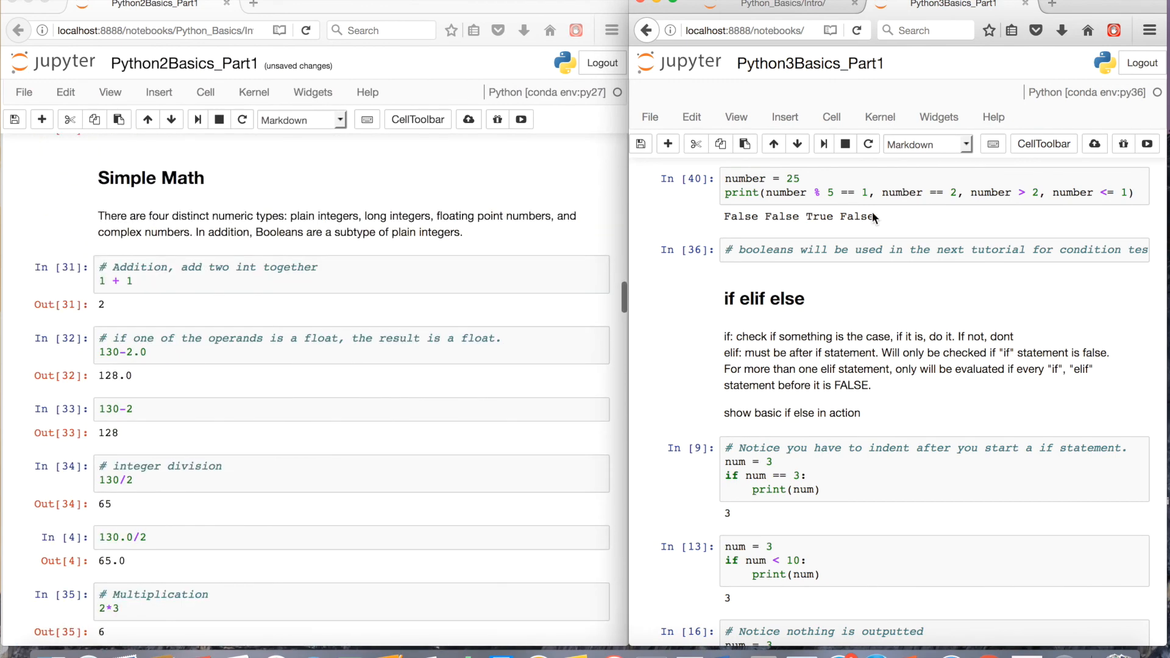
scroll(down, 3)
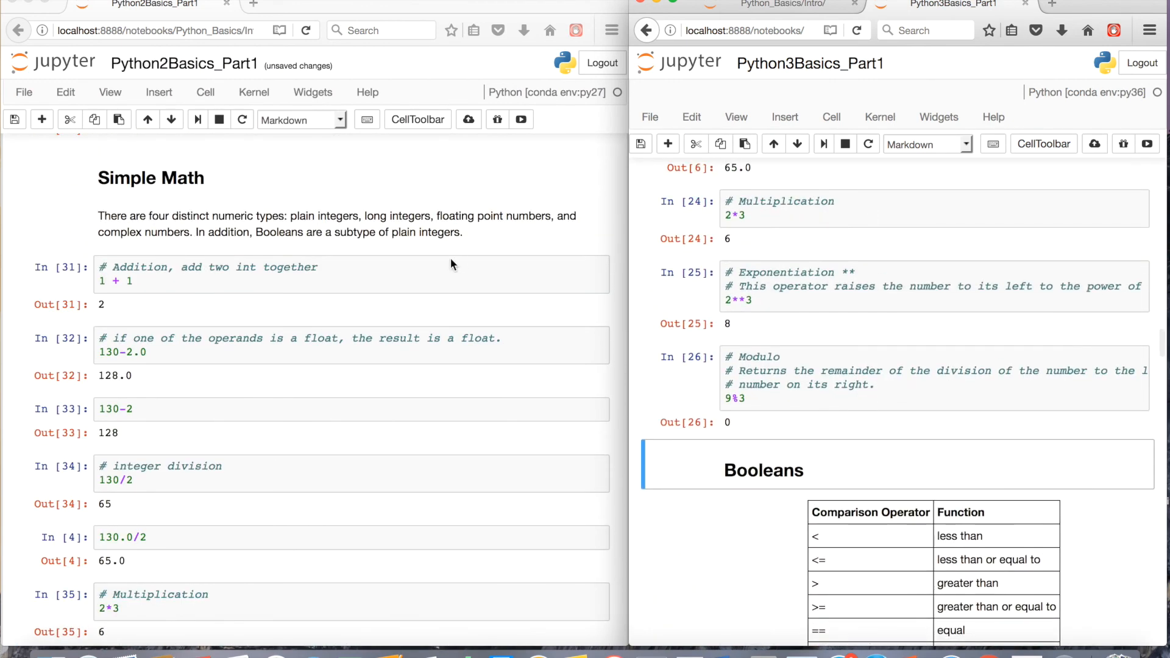
mouse_move(321, 306)
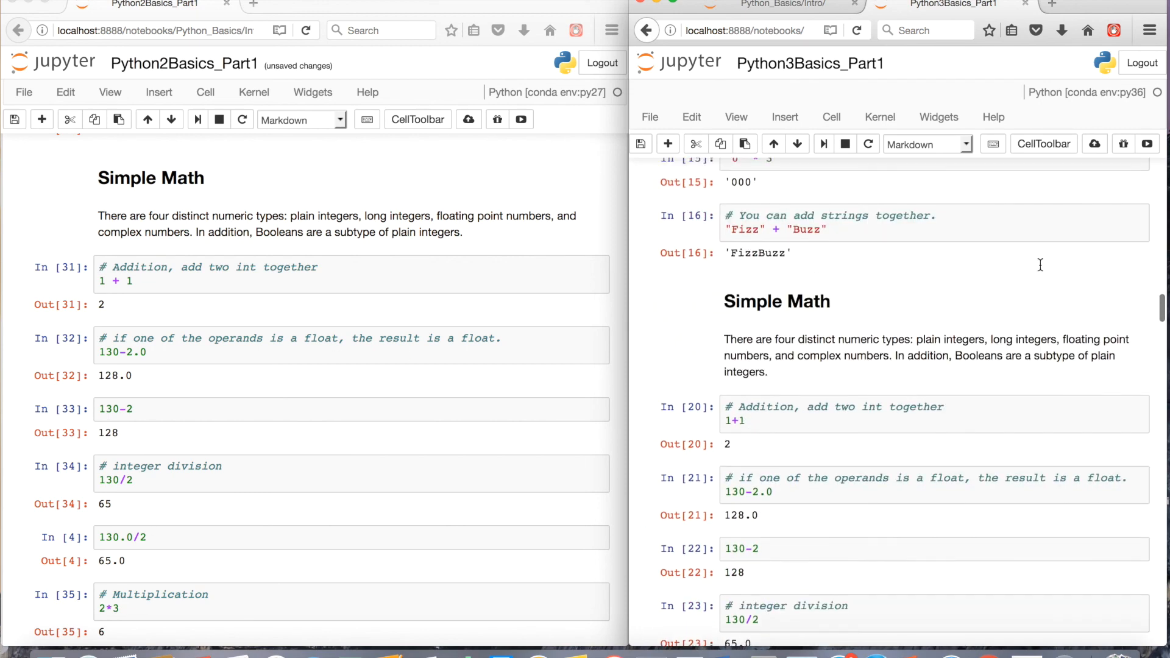
scroll(down, 3)
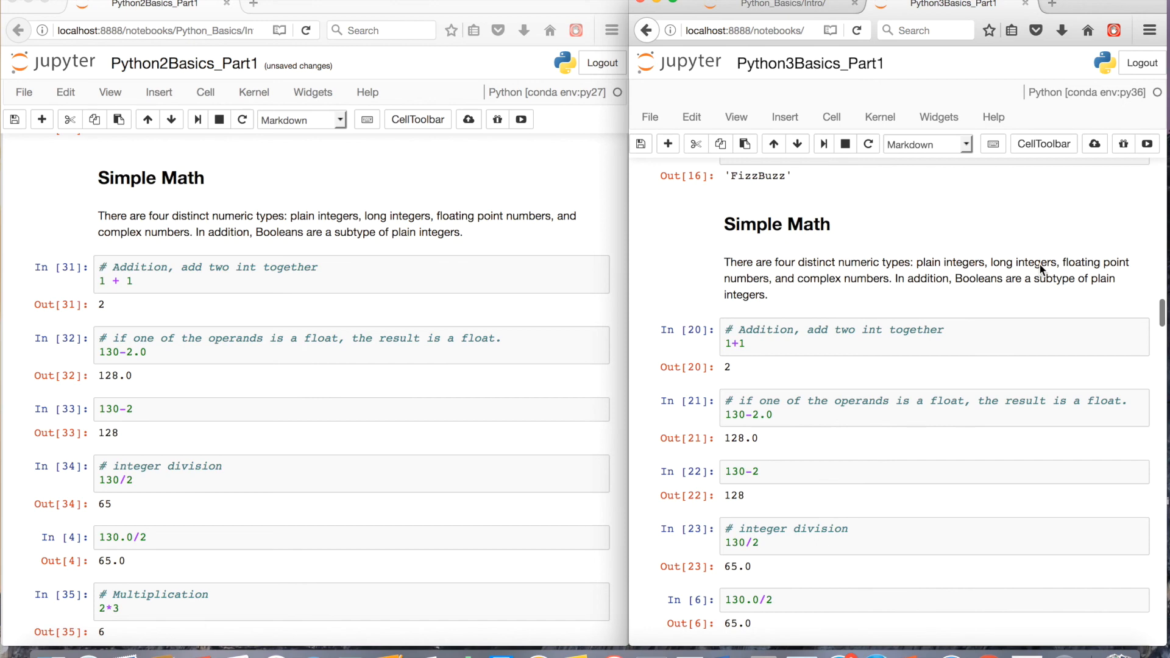